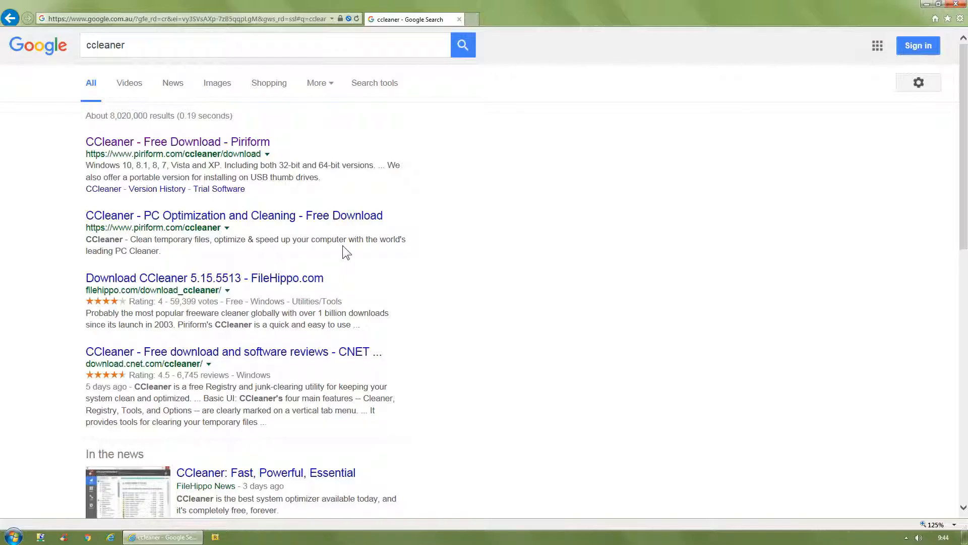
Launch the downloaded ccsetup515 installer from the UnZip folder and allow it to run.
{"action": "left_click", "coordinate": [178, 141]}
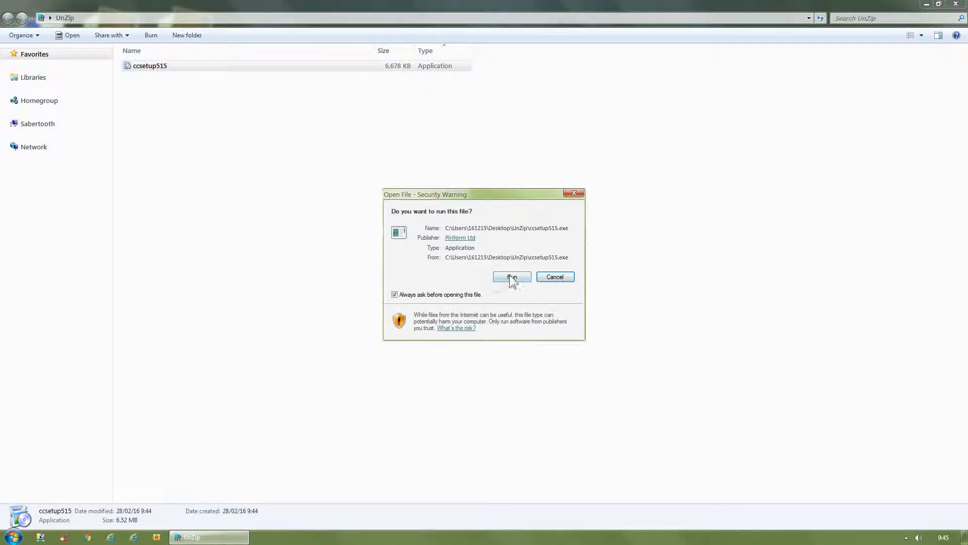
{"action": "left_click", "coordinate": [511, 277]}
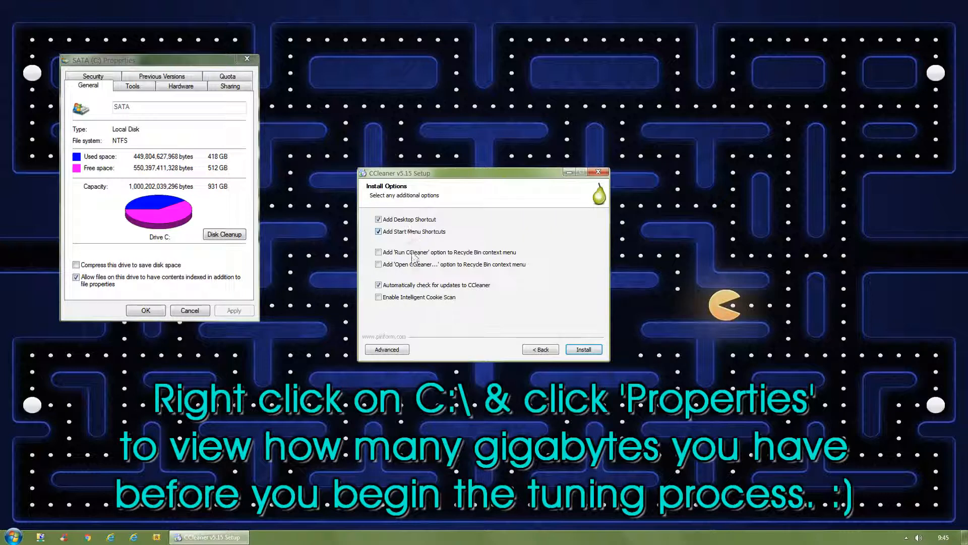
{"action": "left_click", "coordinate": [582, 349]}
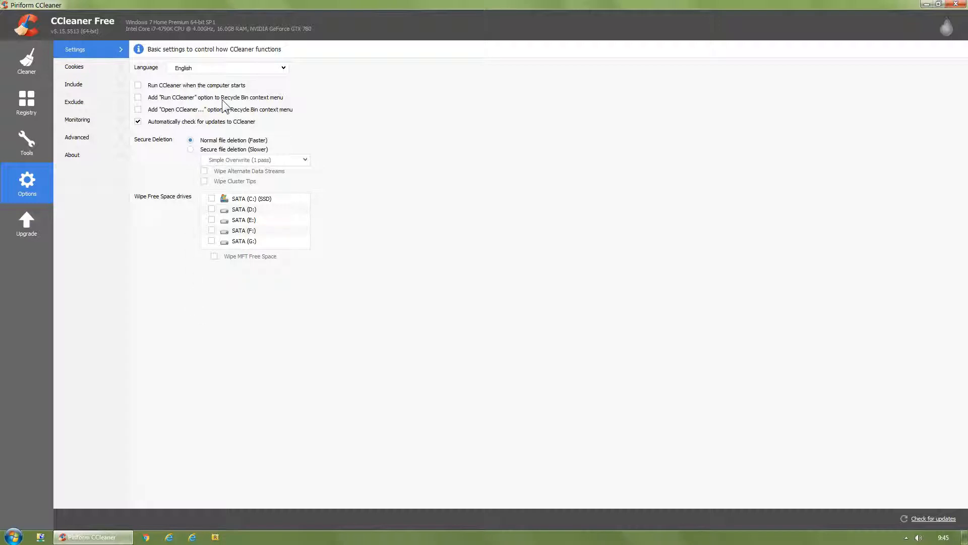
{"action": "mouse_move", "coordinate": [239, 188]}
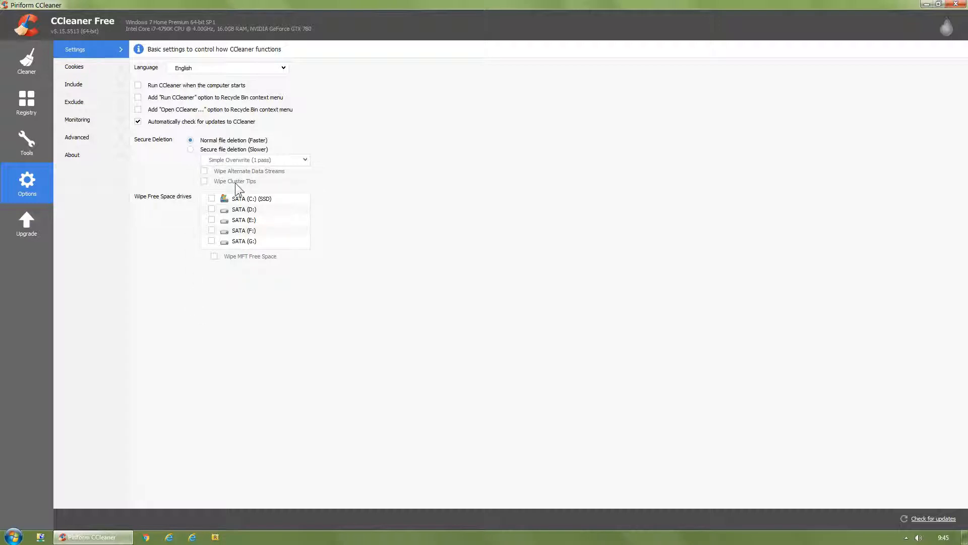
Show the Advanced checkboxes under Options after reviewing Settings.
{"action": "left_click", "coordinate": [77, 137]}
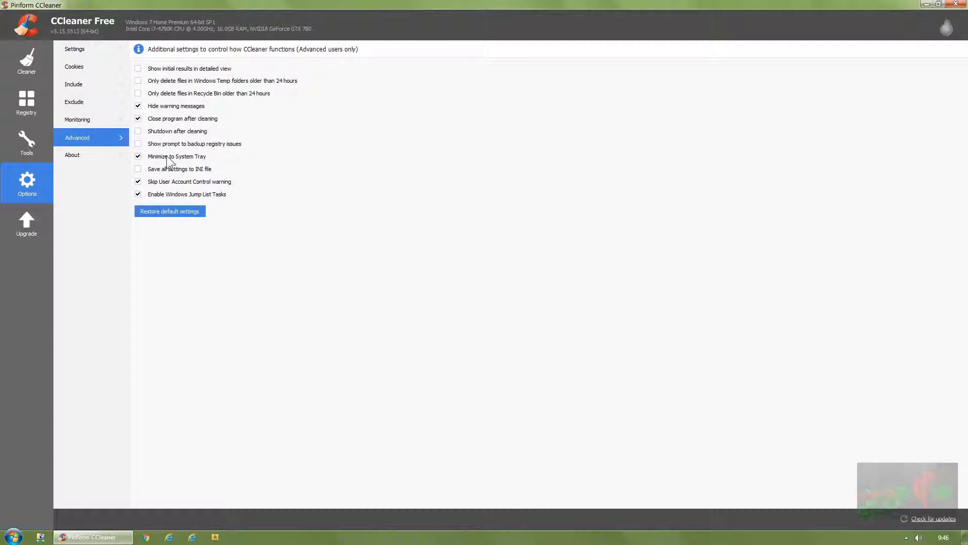
Narrow Uninstall to 'msi' selecting MSI Afterburner, then select the Malwarebytes Anti-Exploit startup entry.
{"action": "left_click", "coordinate": [26, 143]}
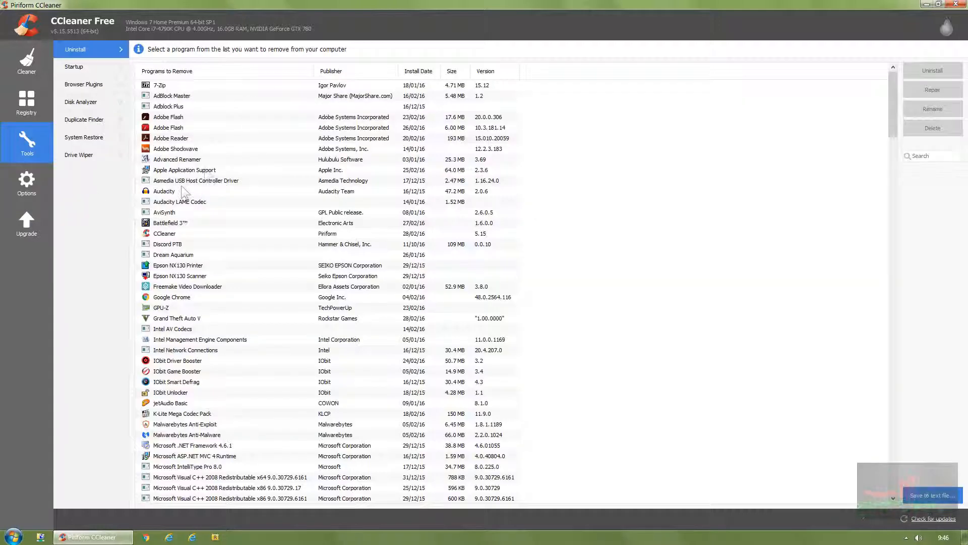
{"action": "mouse_move", "coordinate": [614, 238]}
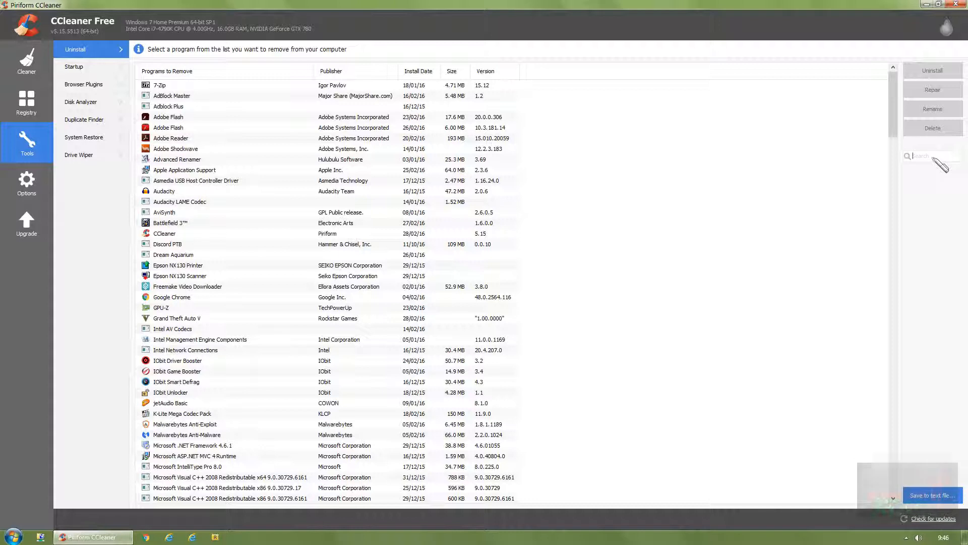
{"action": "type", "text": "msi"}
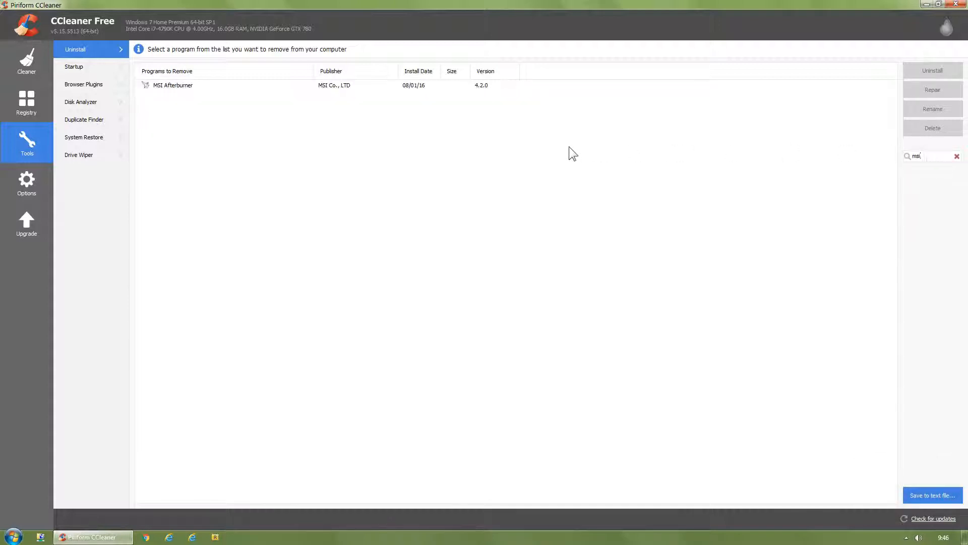
{"action": "left_click", "coordinate": [173, 85]}
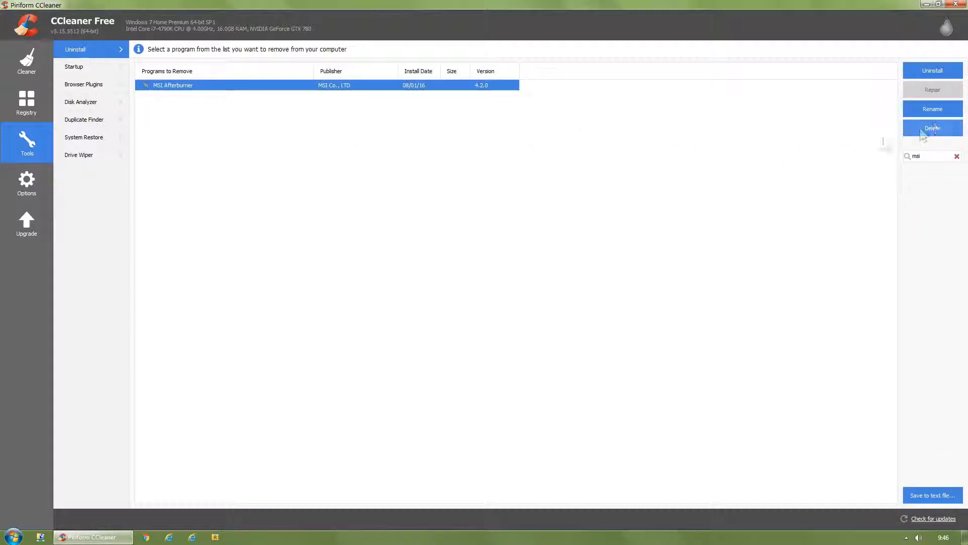
{"action": "left_click", "coordinate": [74, 67]}
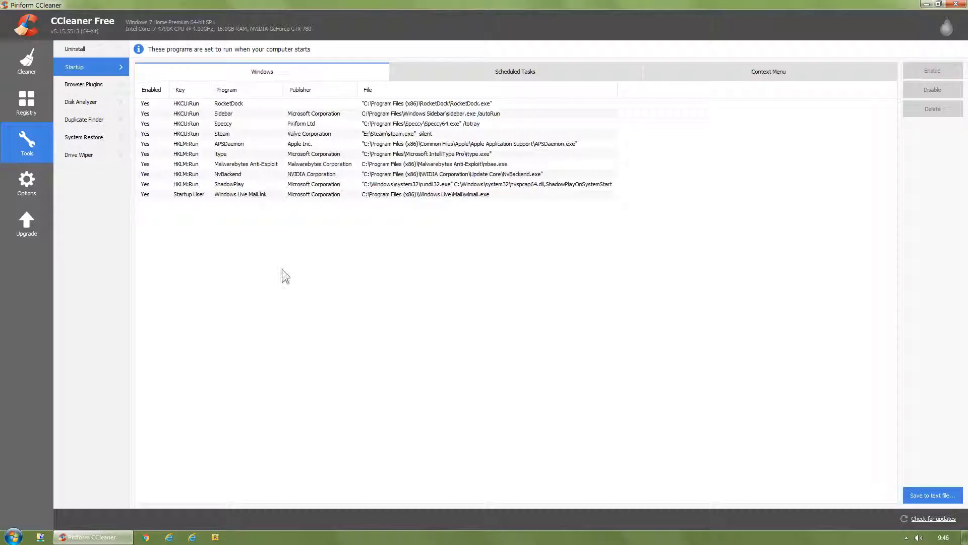
{"action": "mouse_move", "coordinate": [463, 234]}
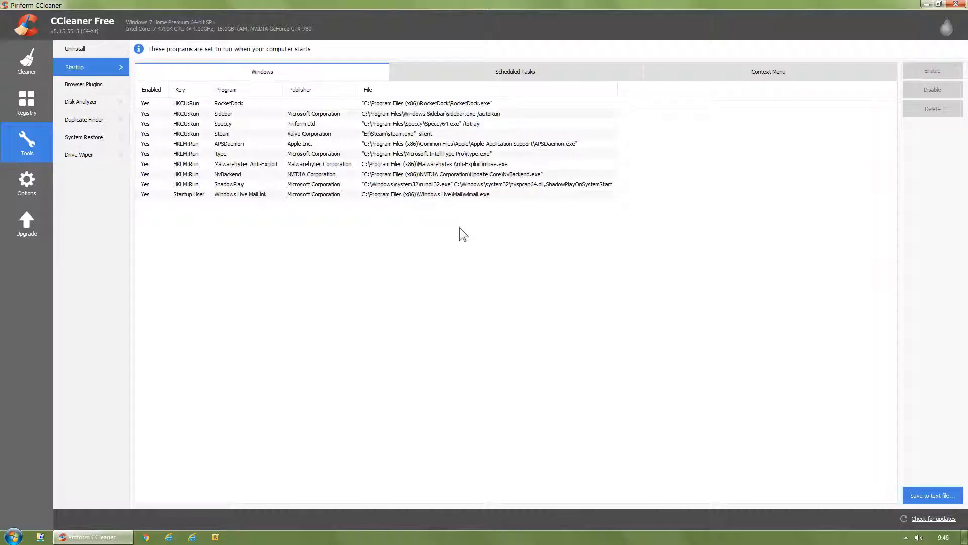
{"action": "left_click", "coordinate": [247, 164]}
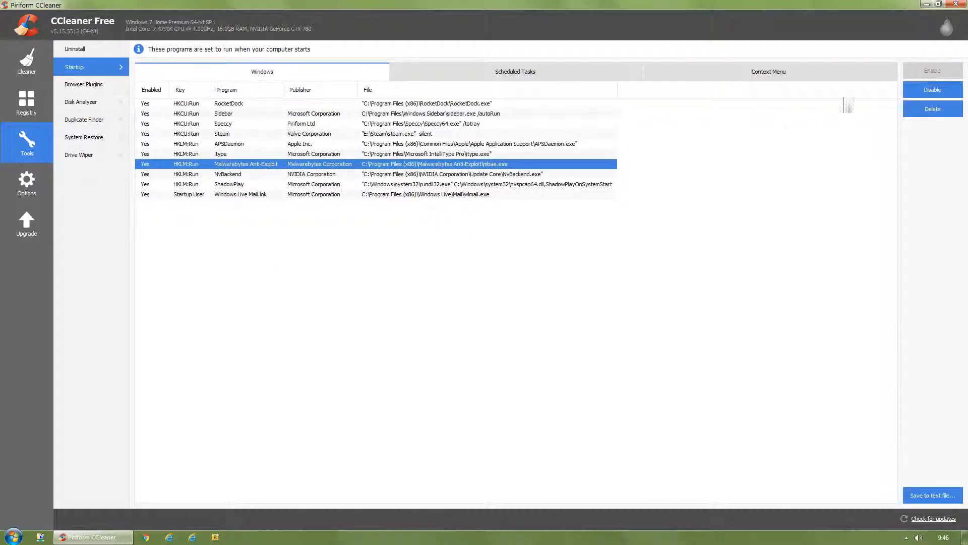
Browse Disk Analyzer and System Restore points, ending on the Drive Wiper tool.
{"action": "left_click", "coordinate": [515, 72]}
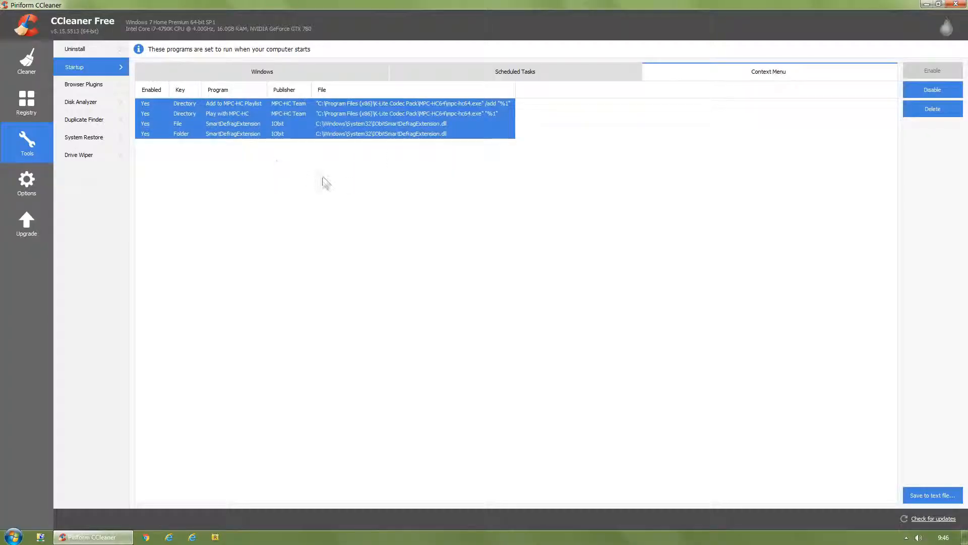
{"action": "left_click", "coordinate": [932, 109]}
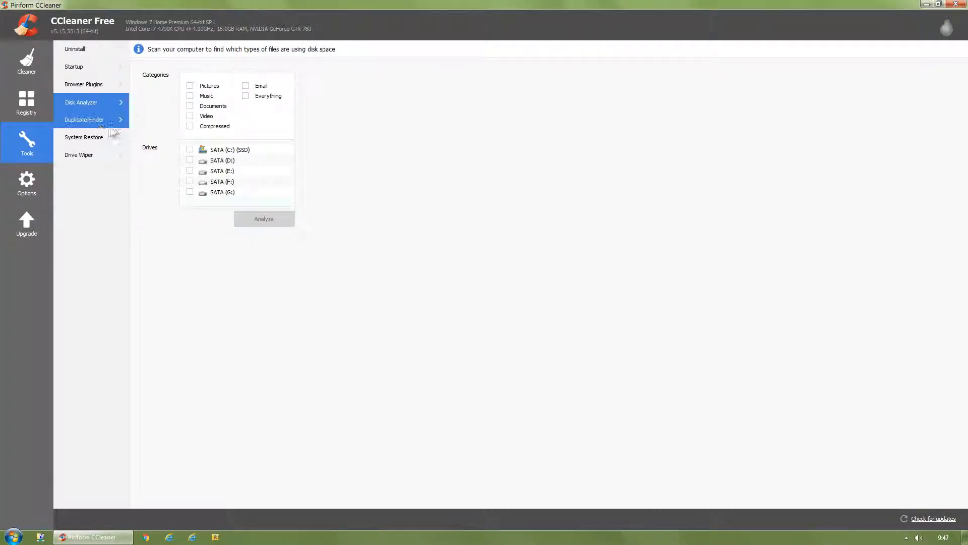
{"action": "left_click", "coordinate": [84, 137]}
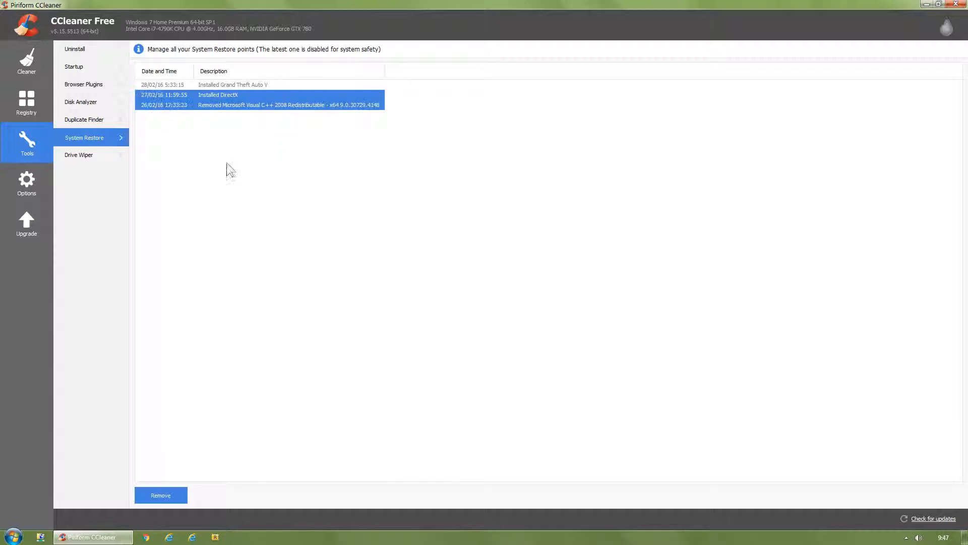
{"action": "left_click", "coordinate": [79, 155]}
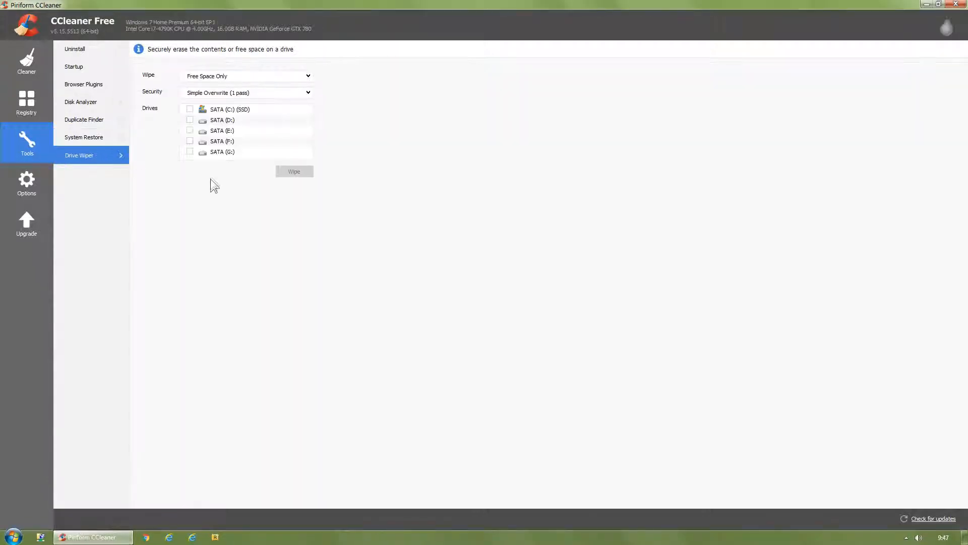
Review registry and Windows cleaning categories, ending on the Applications categories (Chrome, multimedia, utilities).
{"action": "left_click", "coordinate": [26, 102]}
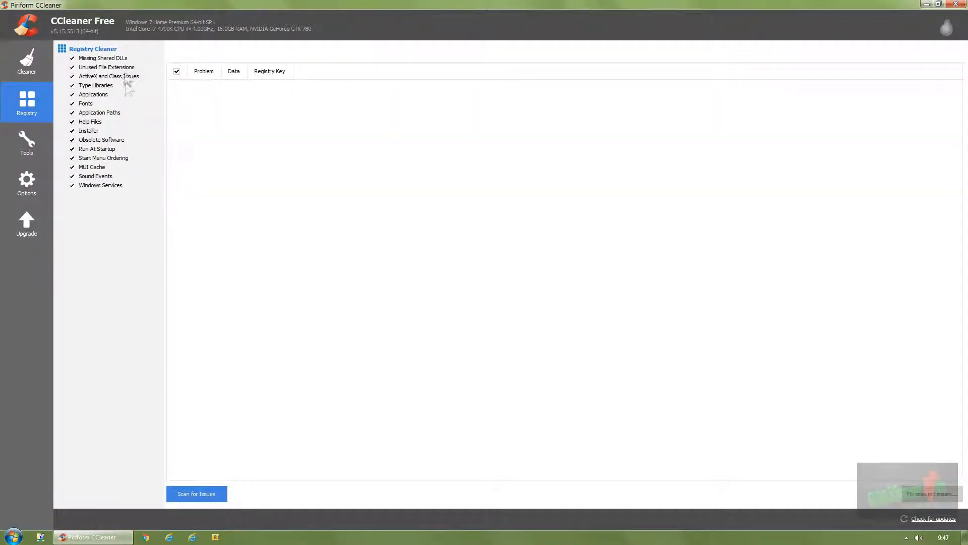
{"action": "left_click", "coordinate": [26, 61]}
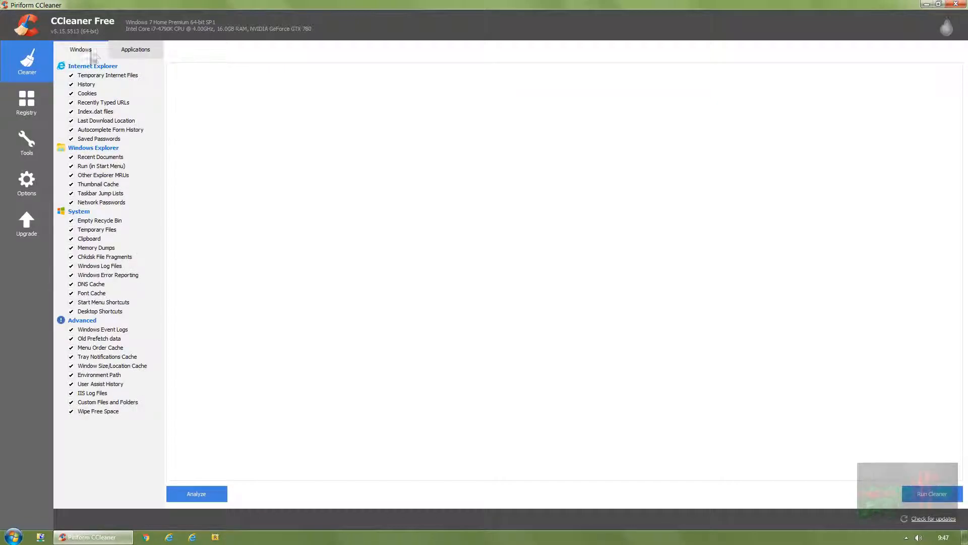
{"action": "left_click", "coordinate": [135, 50]}
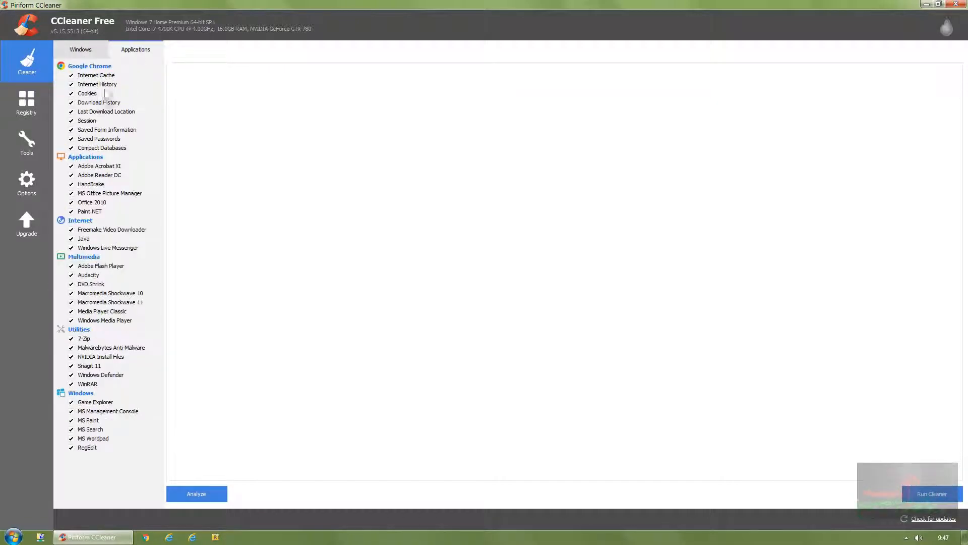
{"action": "left_click", "coordinate": [81, 49]}
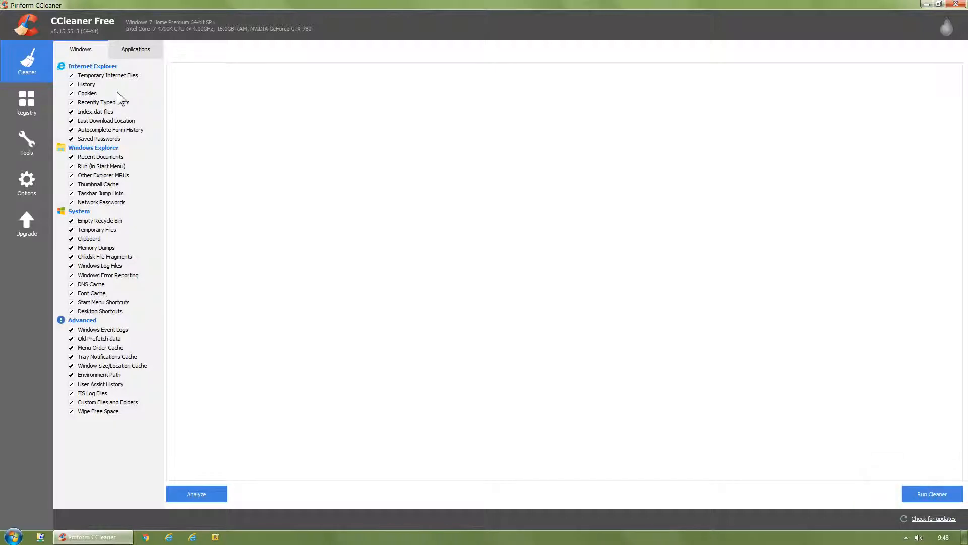
{"action": "mouse_move", "coordinate": [87, 98]}
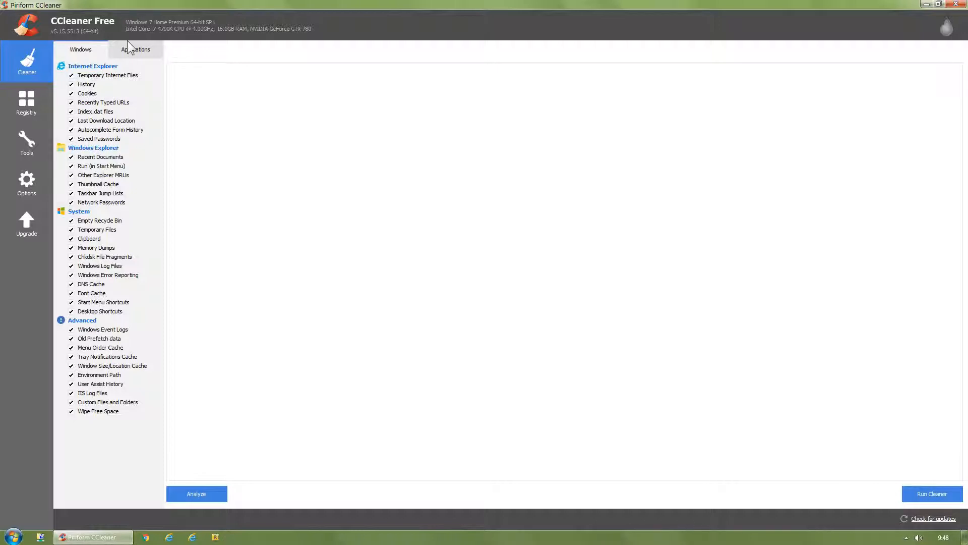
{"action": "left_click", "coordinate": [135, 49]}
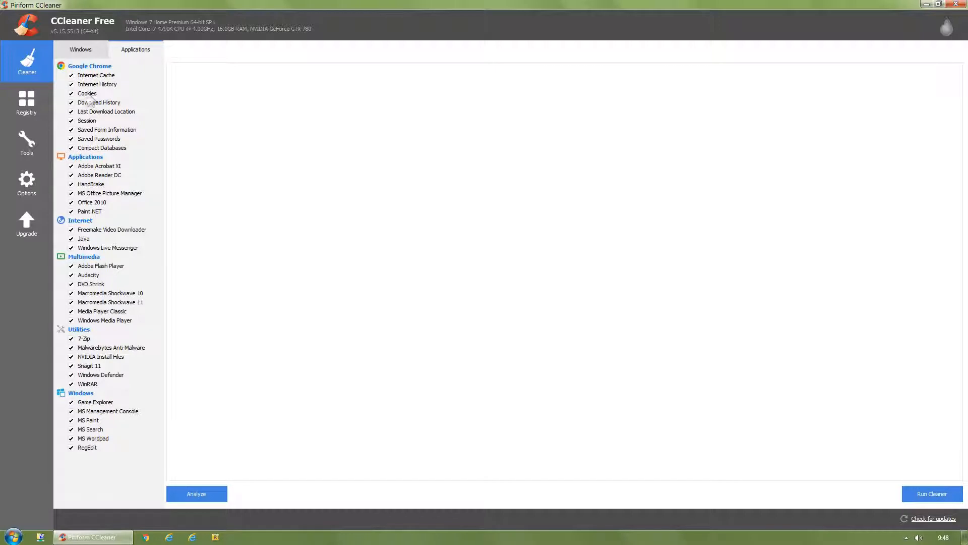
{"action": "mouse_move", "coordinate": [335, 260]}
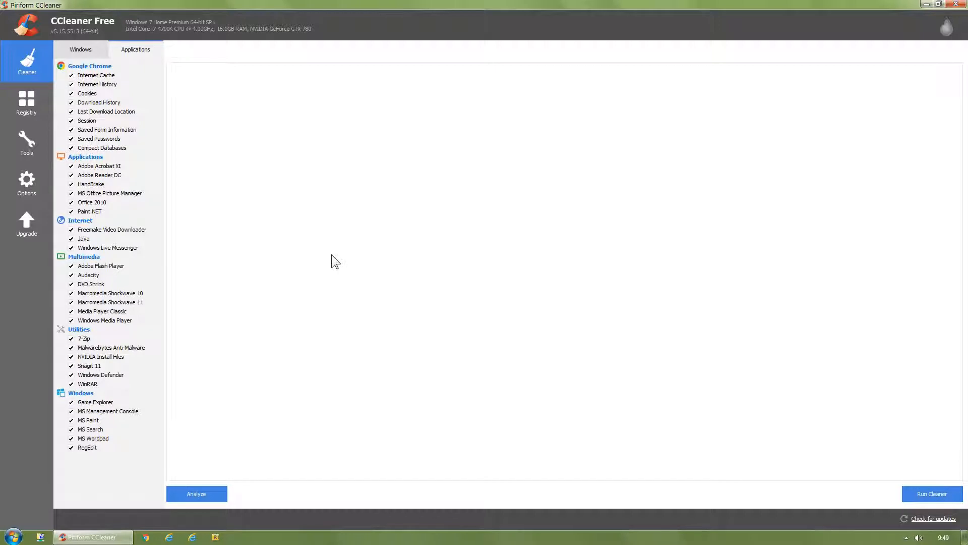
After glancing at Tools and System Restore, scan the registry and fix the one invalid firewall rule.
{"action": "left_click", "coordinate": [26, 143]}
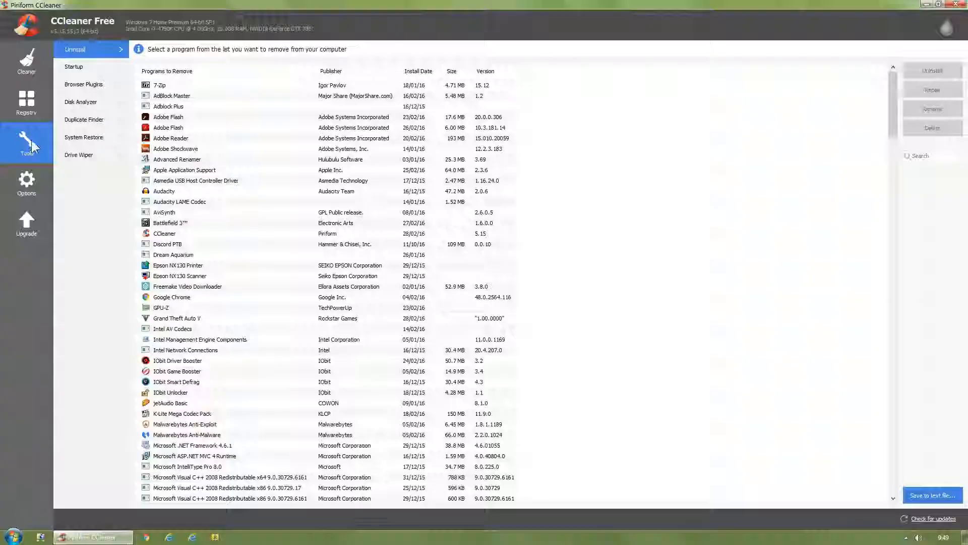
{"action": "left_click", "coordinate": [84, 137]}
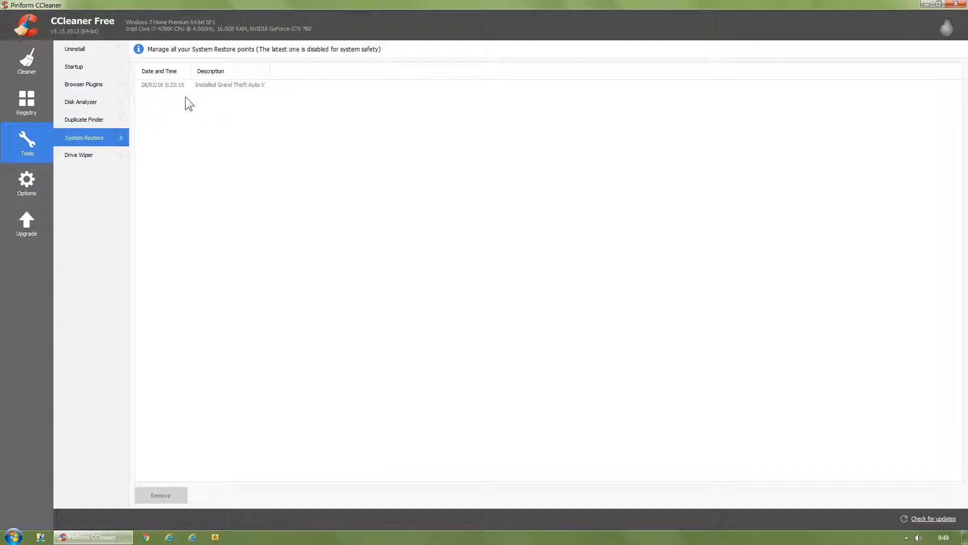
{"action": "left_click", "coordinate": [26, 102]}
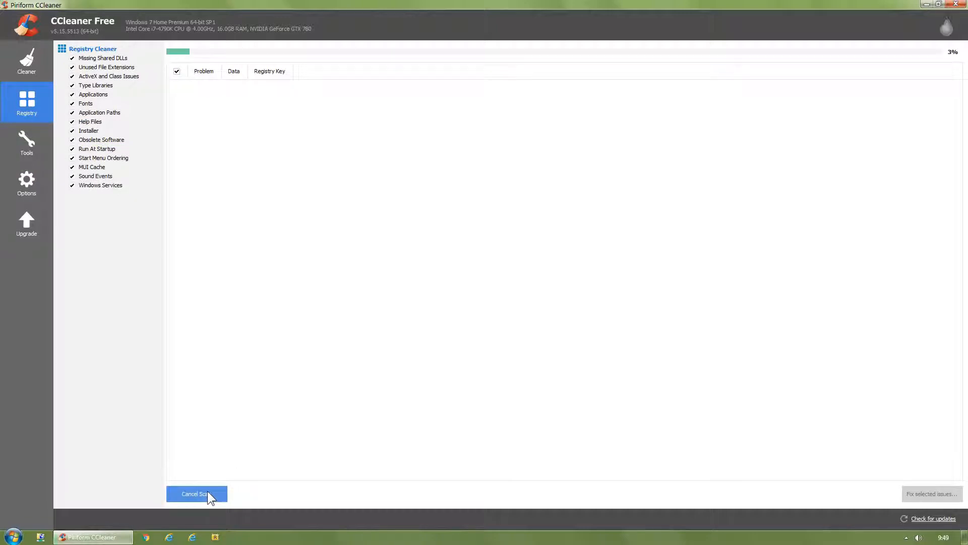
{"action": "mouse_move", "coordinate": [367, 301]}
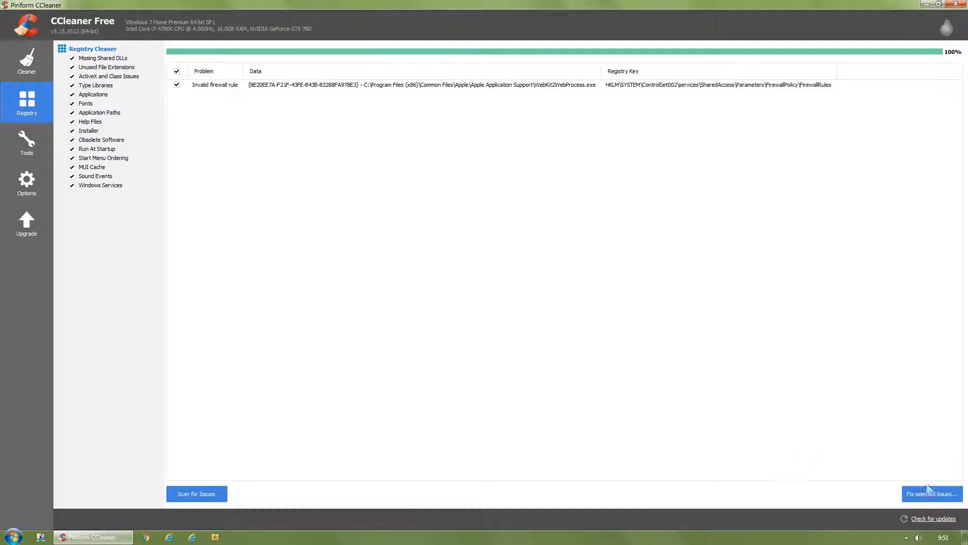
{"action": "left_click", "coordinate": [932, 493]}
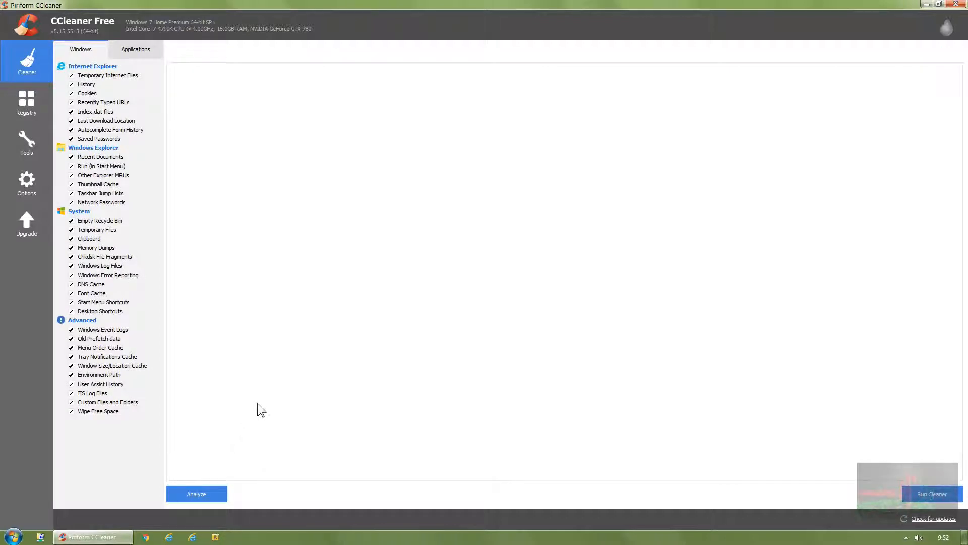
{"action": "mouse_move", "coordinate": [223, 429]}
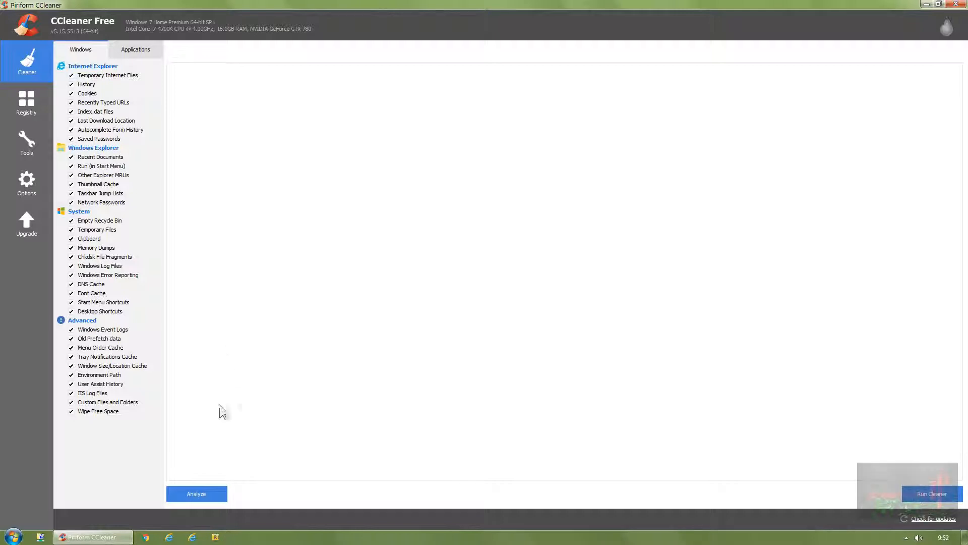
Close CCleaner, run Disk Cleanup on SATA (C:) and delete the 3.17 KB of junk found.
{"action": "left_click", "coordinate": [196, 493]}
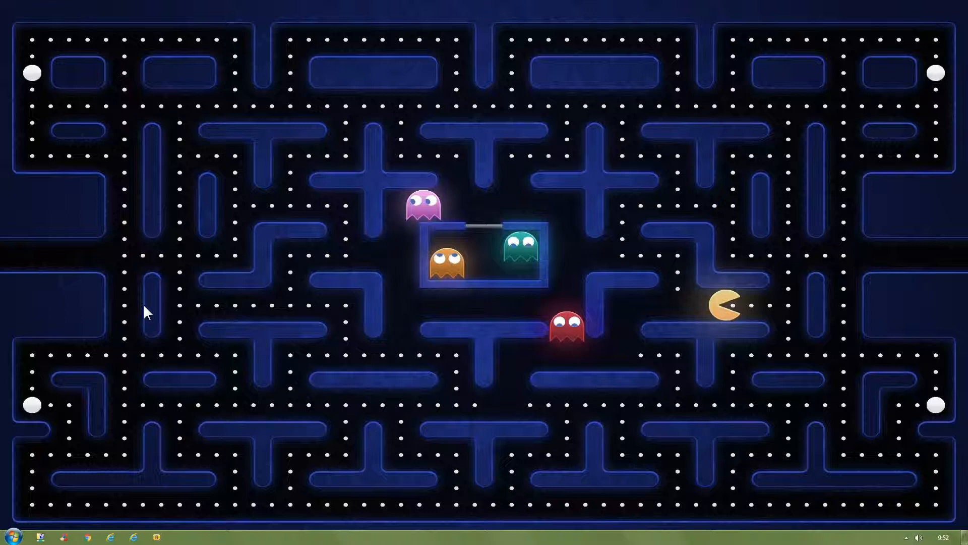
{"action": "type", "text": "disk"}
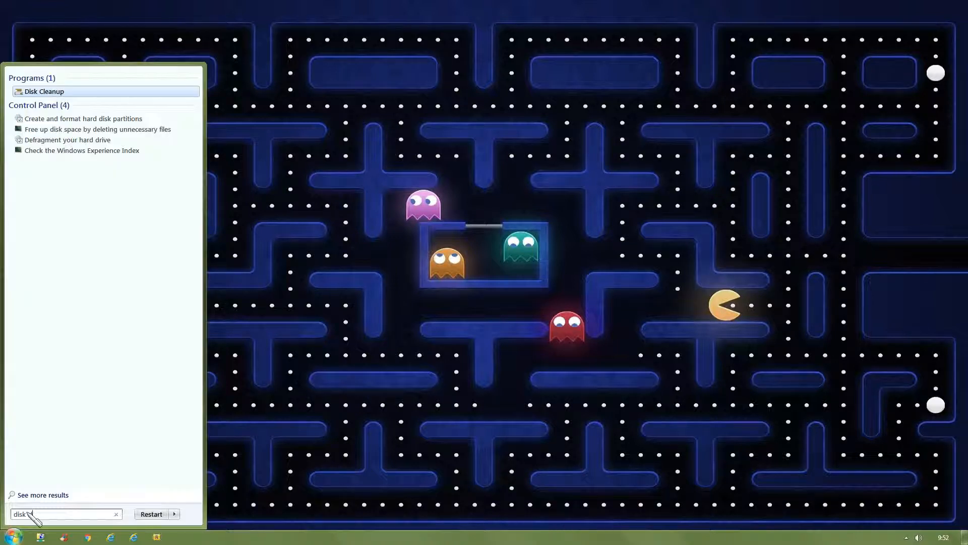
{"action": "left_click", "coordinate": [44, 91]}
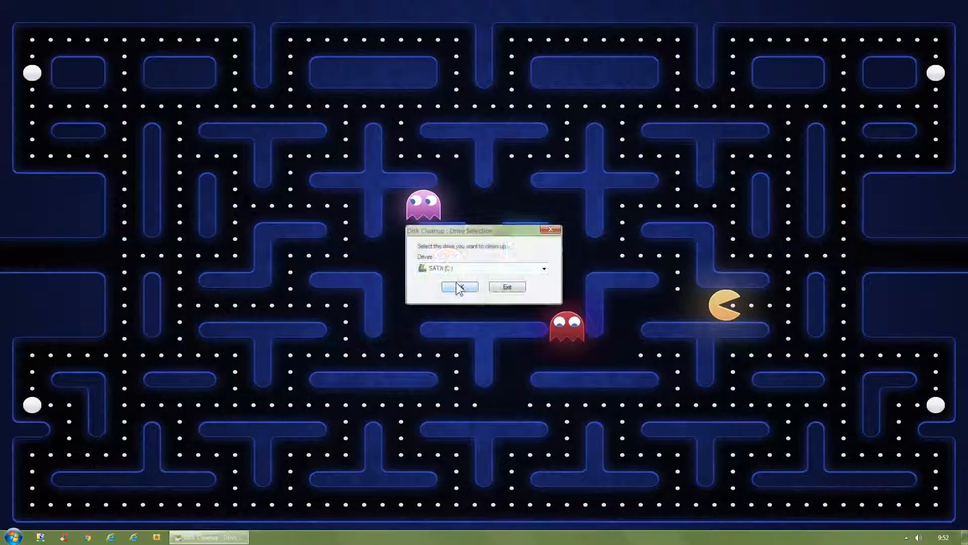
{"action": "left_click", "coordinate": [459, 286]}
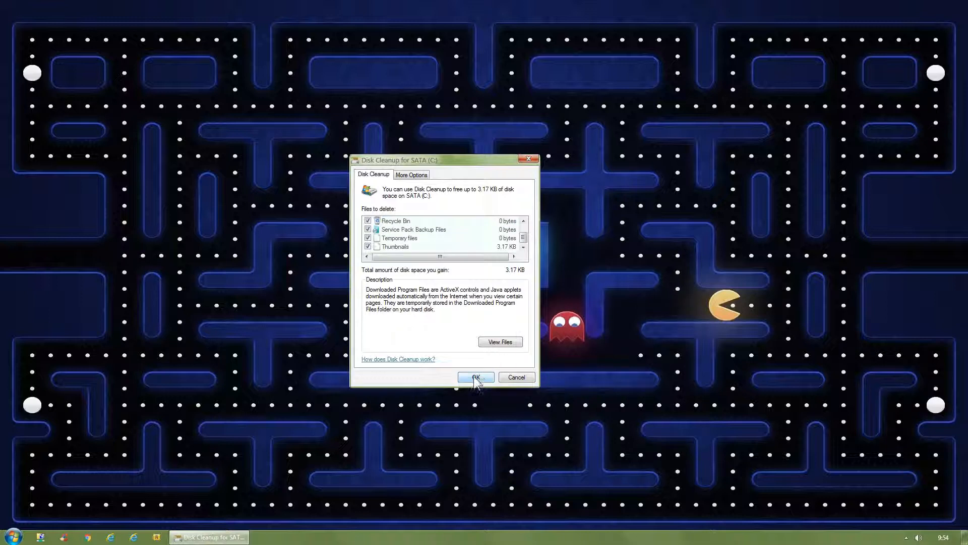
{"action": "left_click", "coordinate": [474, 378]}
{"action": "type", "text": "disk defrag"}
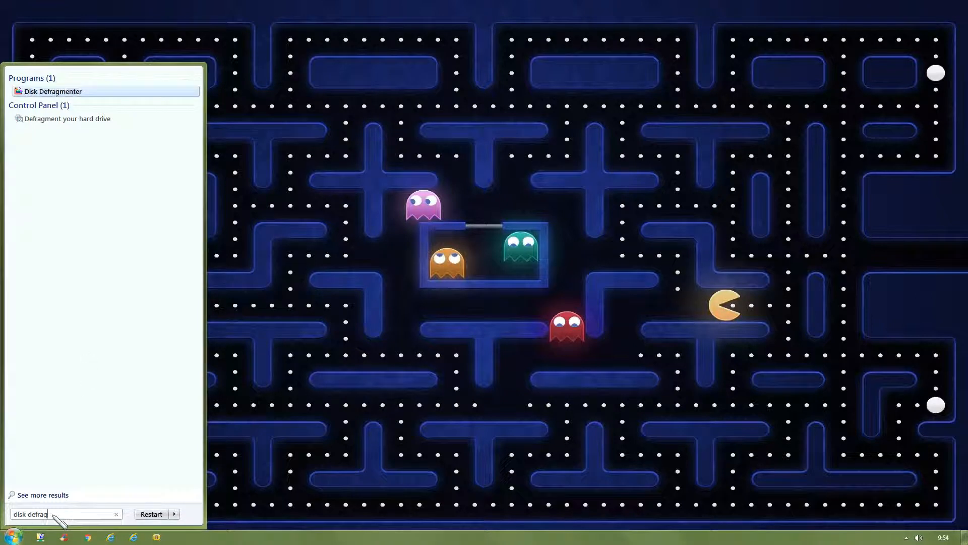
Launch Disk Defragmenter and analyze all five SATA drives.
{"action": "left_click", "coordinate": [54, 91]}
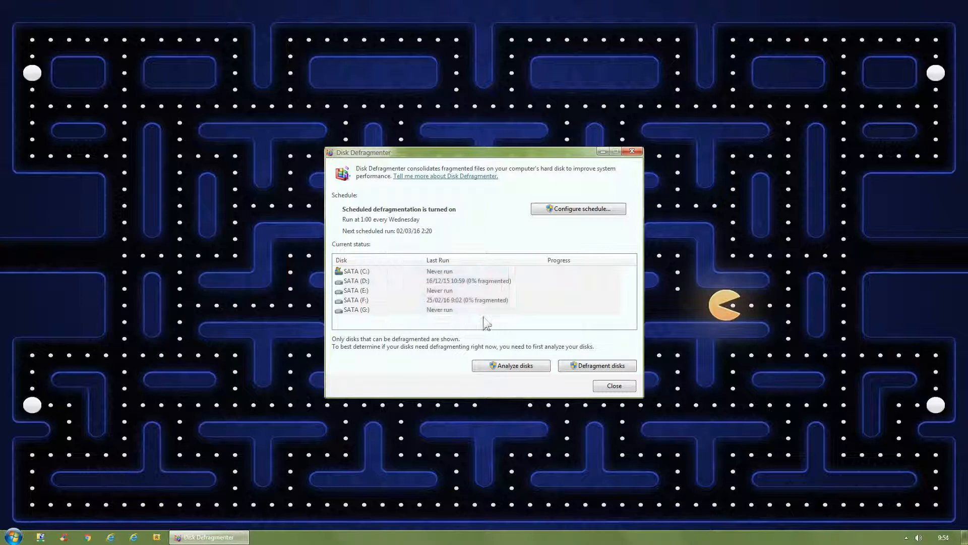
{"action": "left_click", "coordinate": [511, 365]}
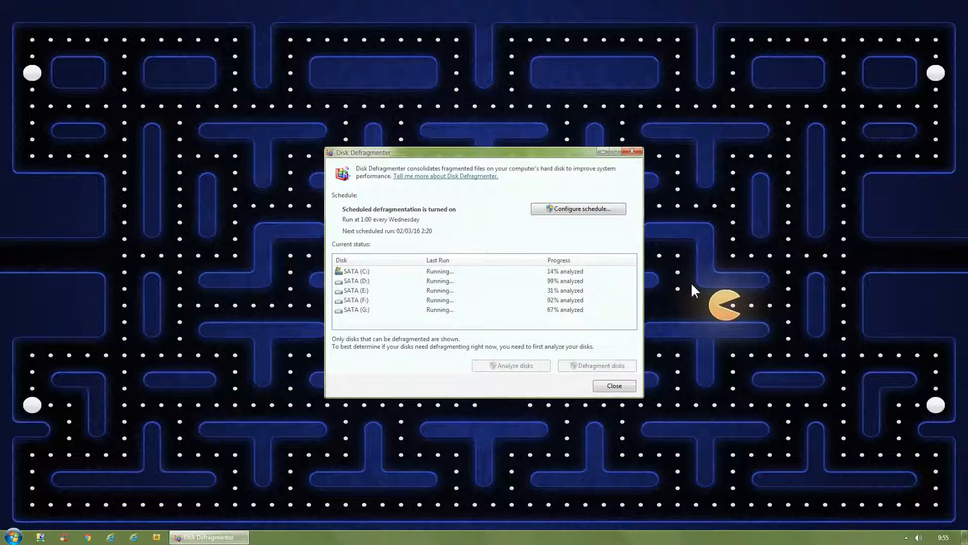